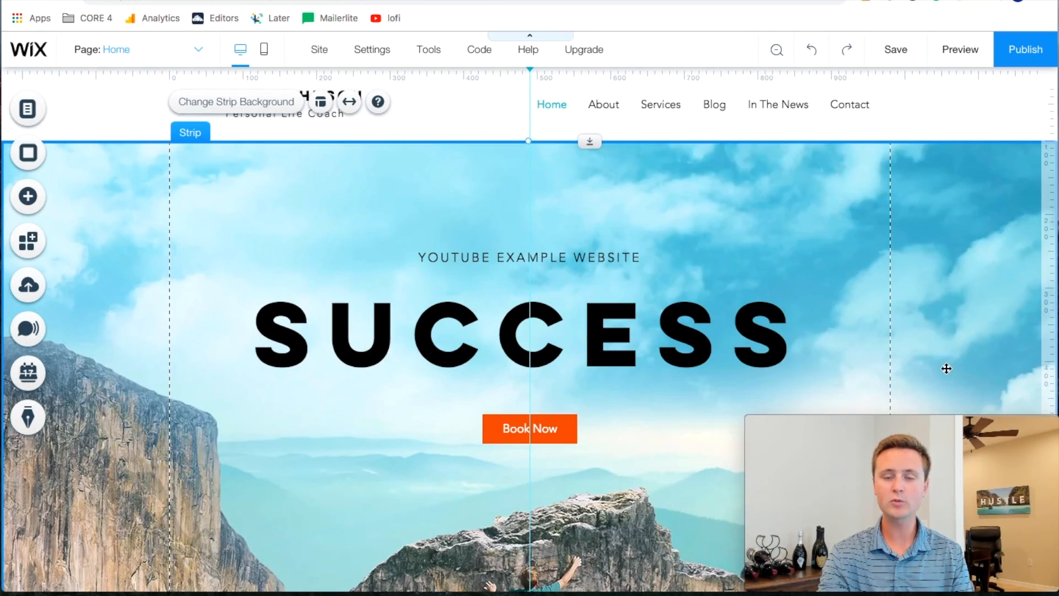
pyautogui.moveTo(404, 173)
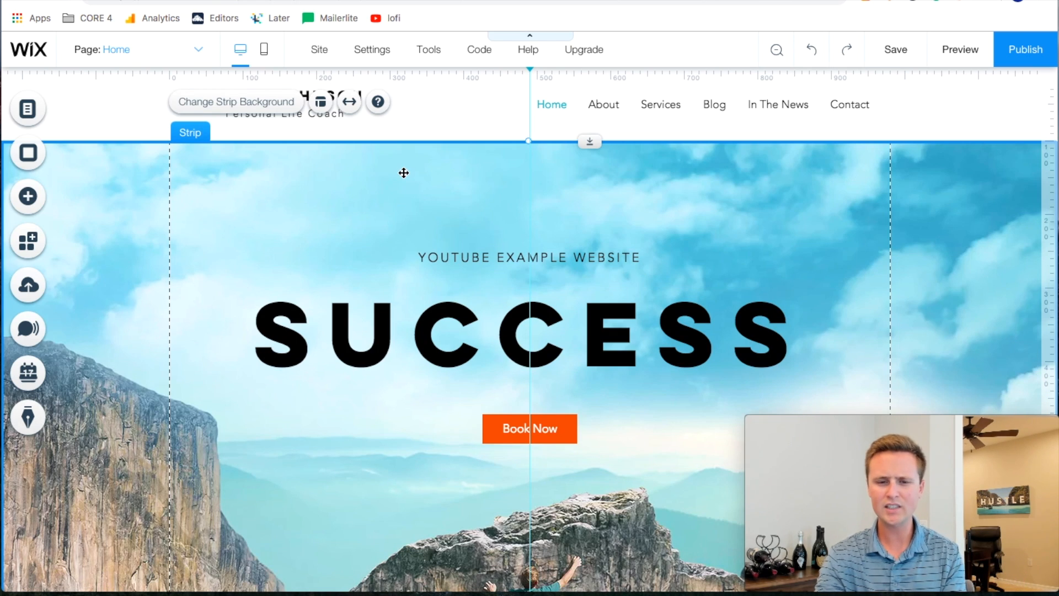
pyautogui.moveTo(655, 435)
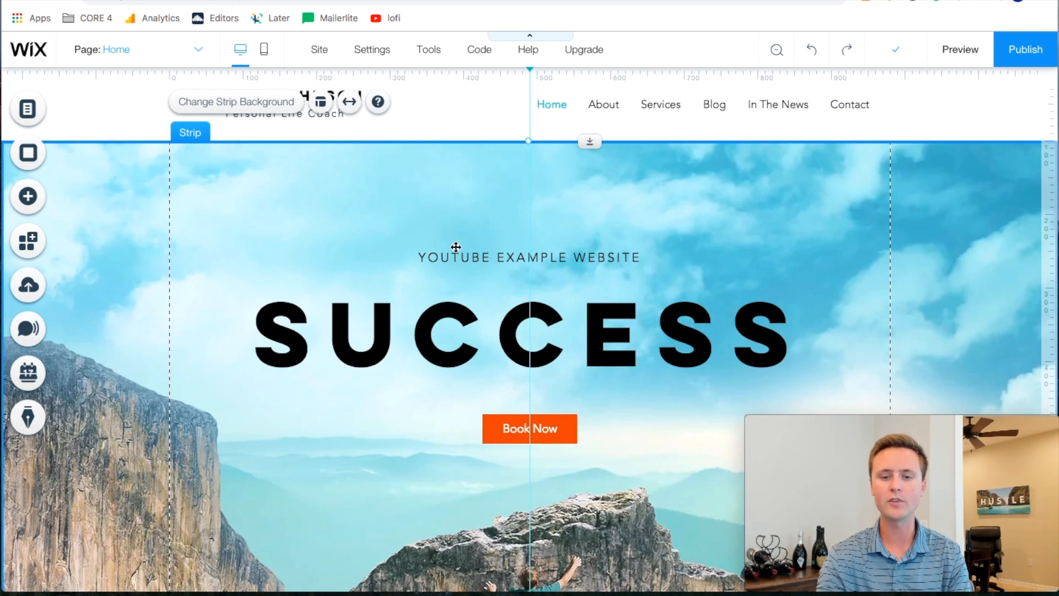
# - Save the Home page with the SUCCESS hero strip and scroll back to the top
pyautogui.click(529, 256)
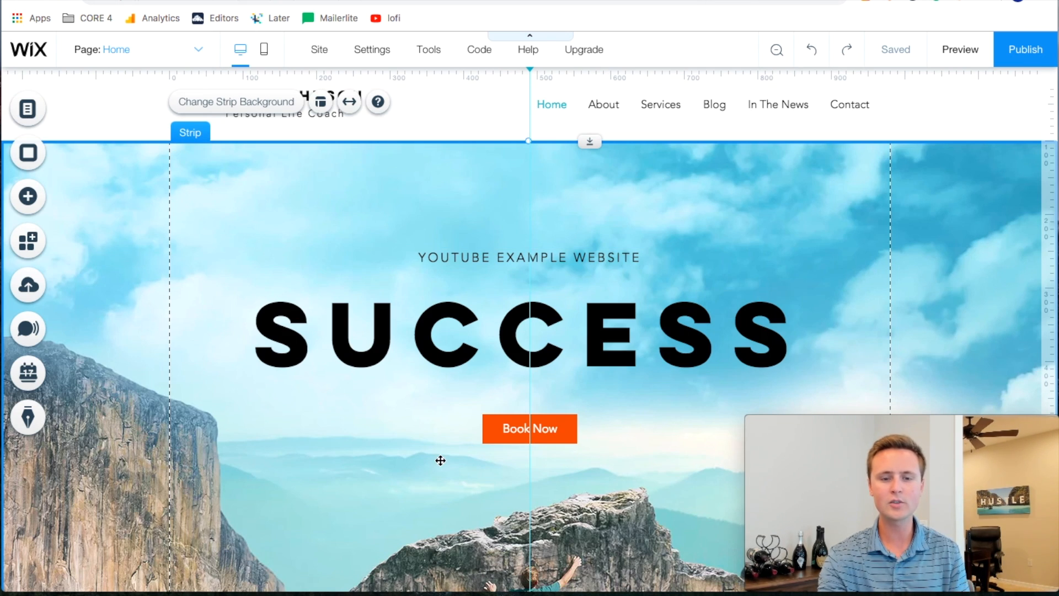
pyautogui.moveTo(825, 167)
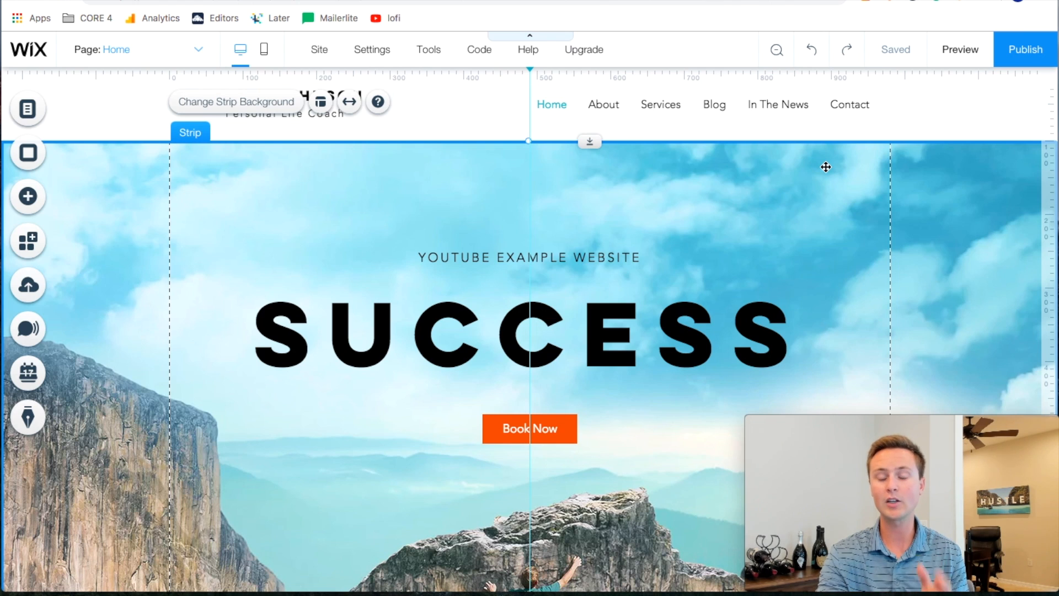
pyautogui.scroll(3)
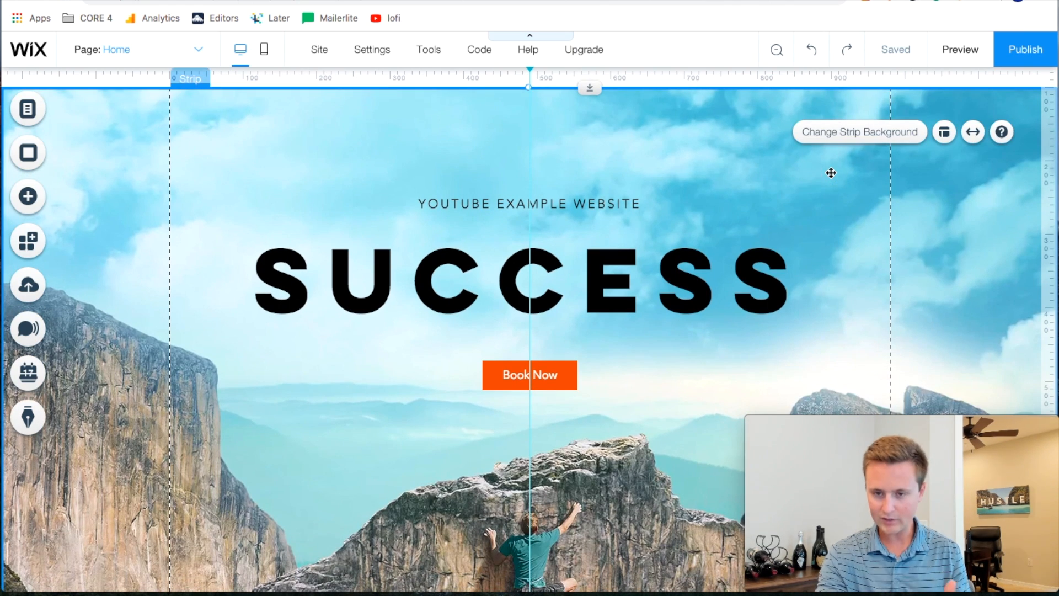
# - Try the hero video's scroll effect as None, then set it back to Parallax
pyautogui.click(858, 132)
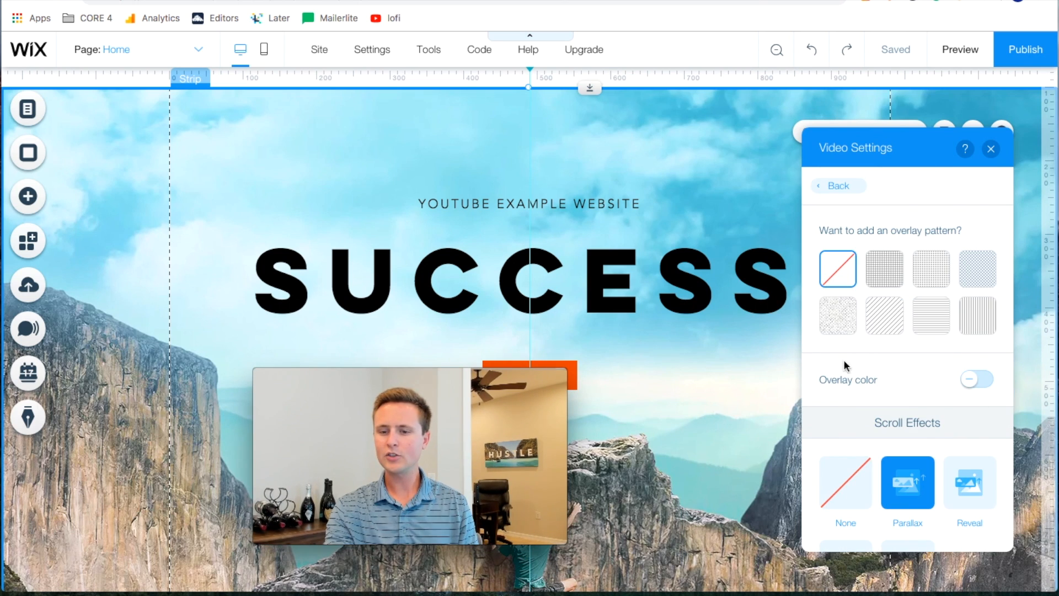
pyautogui.scroll(-3)
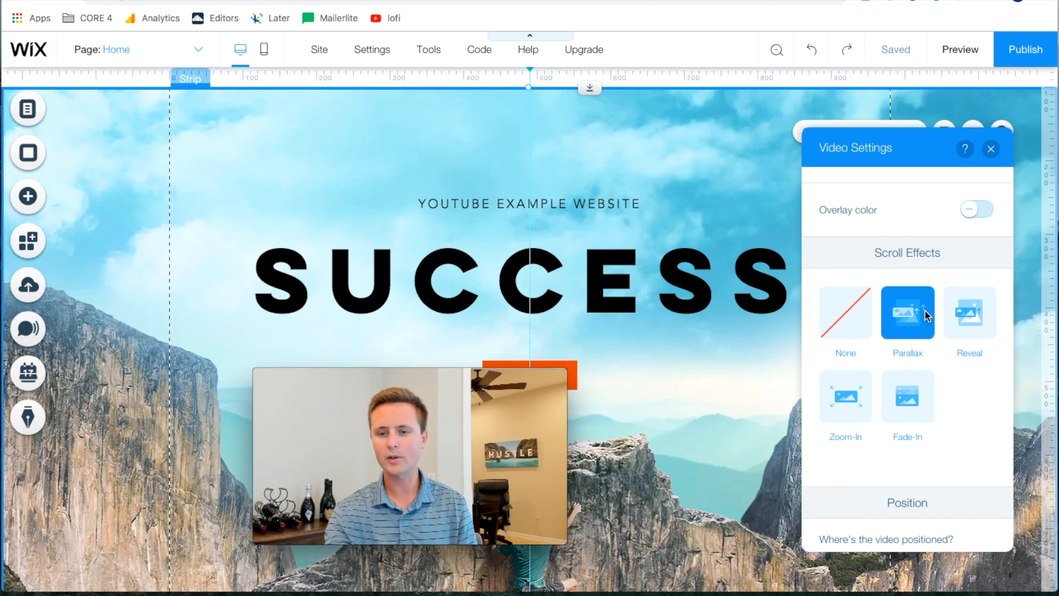
pyautogui.click(845, 312)
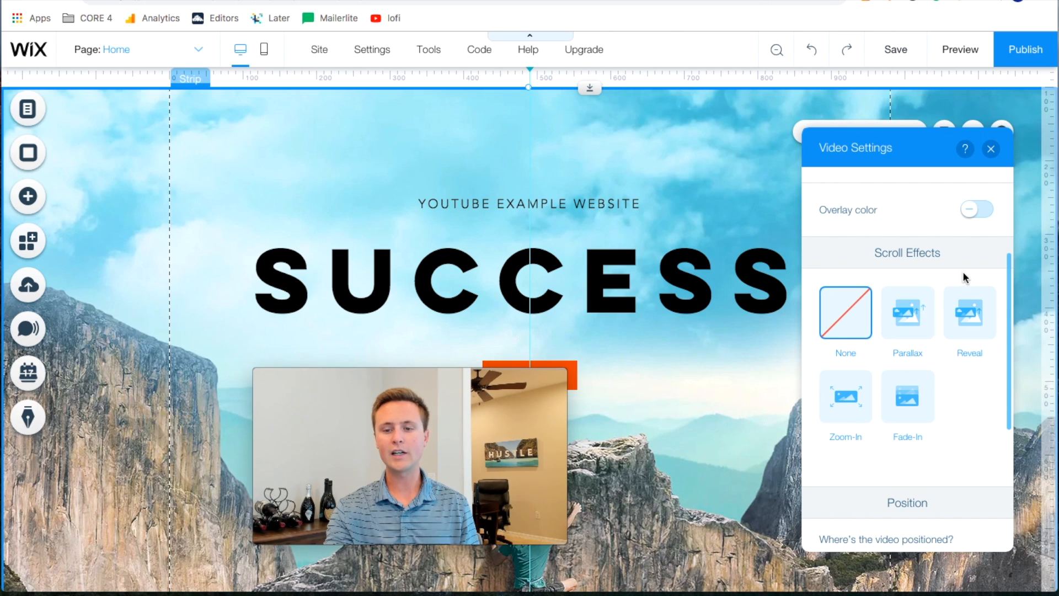
pyautogui.click(907, 311)
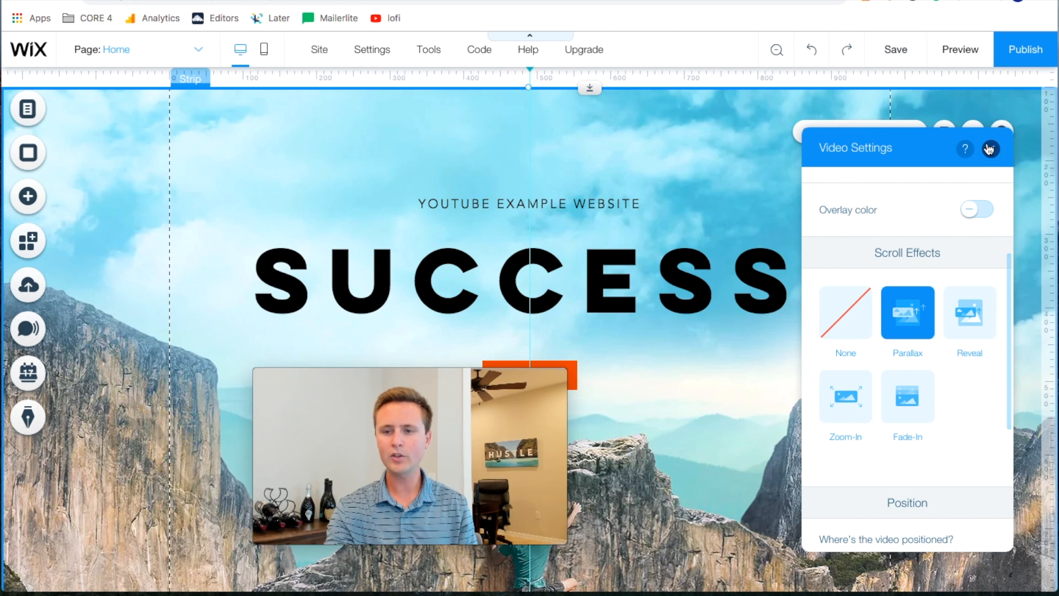
pyautogui.click(990, 149)
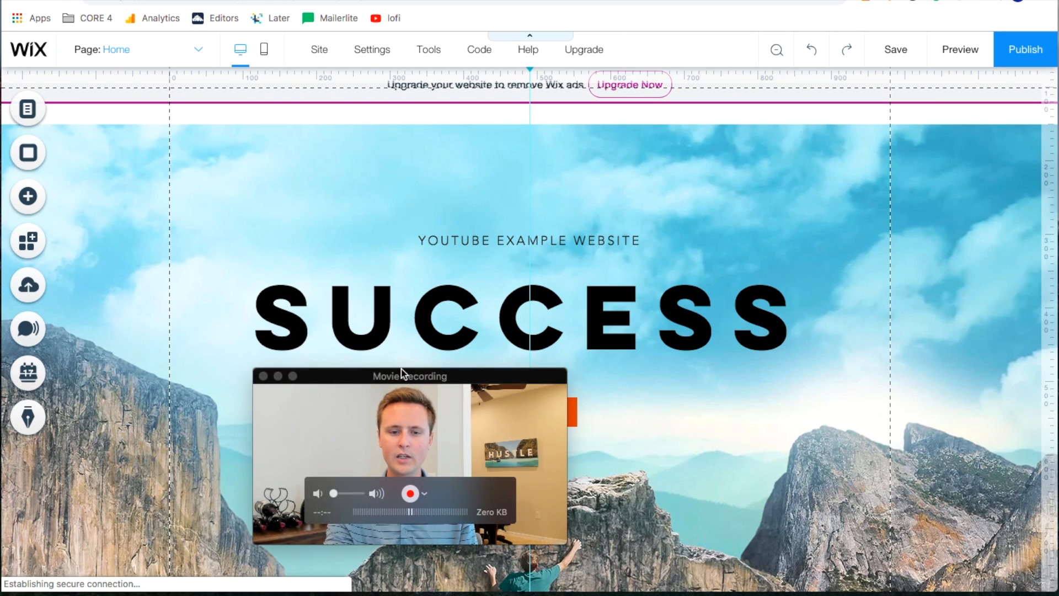
# - Preview the Home page and scroll down and back up through the parallax hero
pyautogui.click(958, 49)
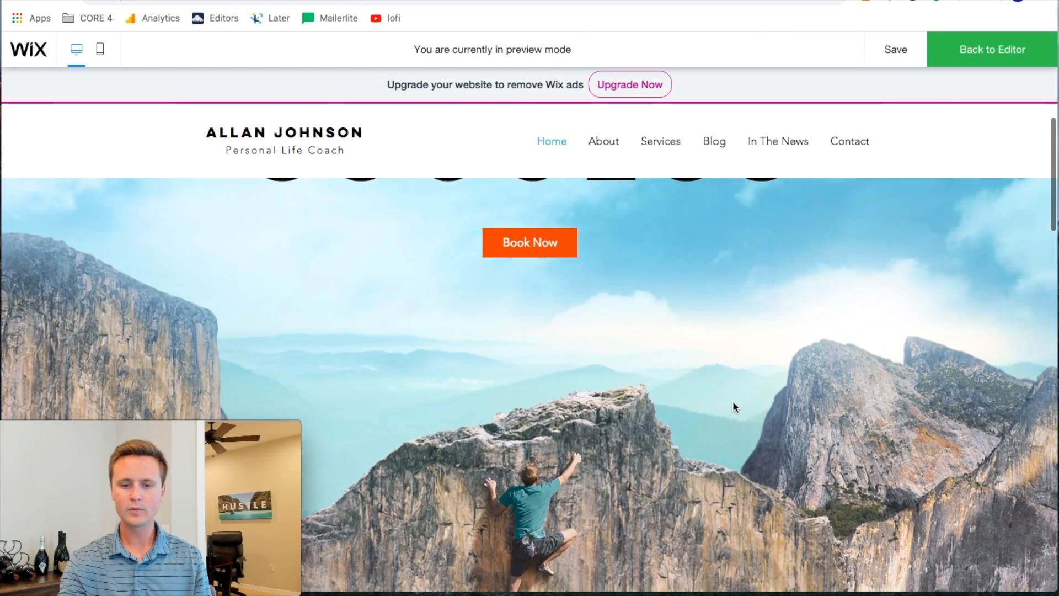
pyautogui.scroll(-3)
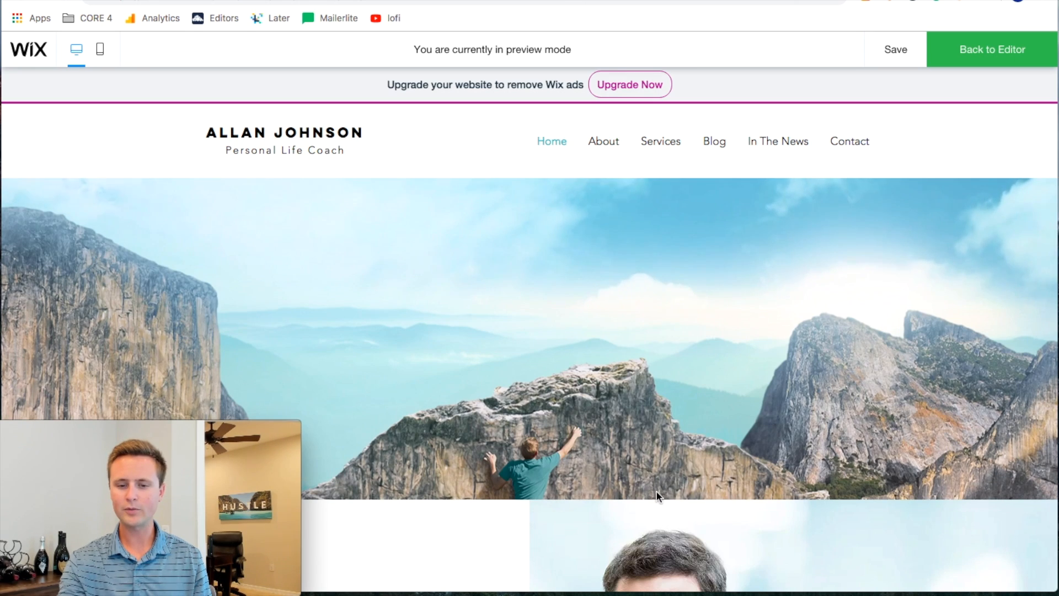
pyautogui.scroll(3)
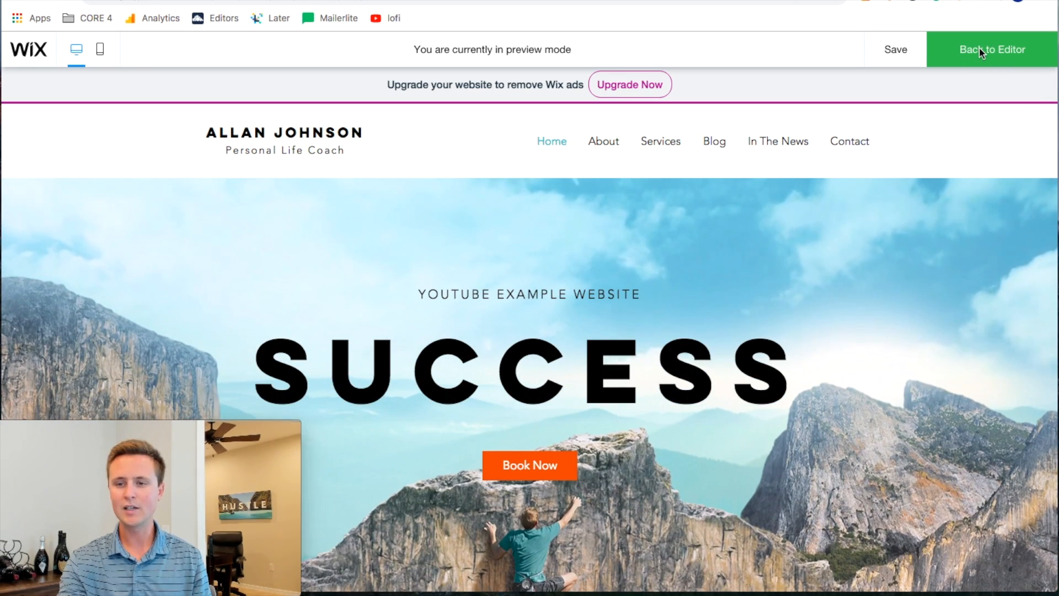
pyautogui.click(990, 49)
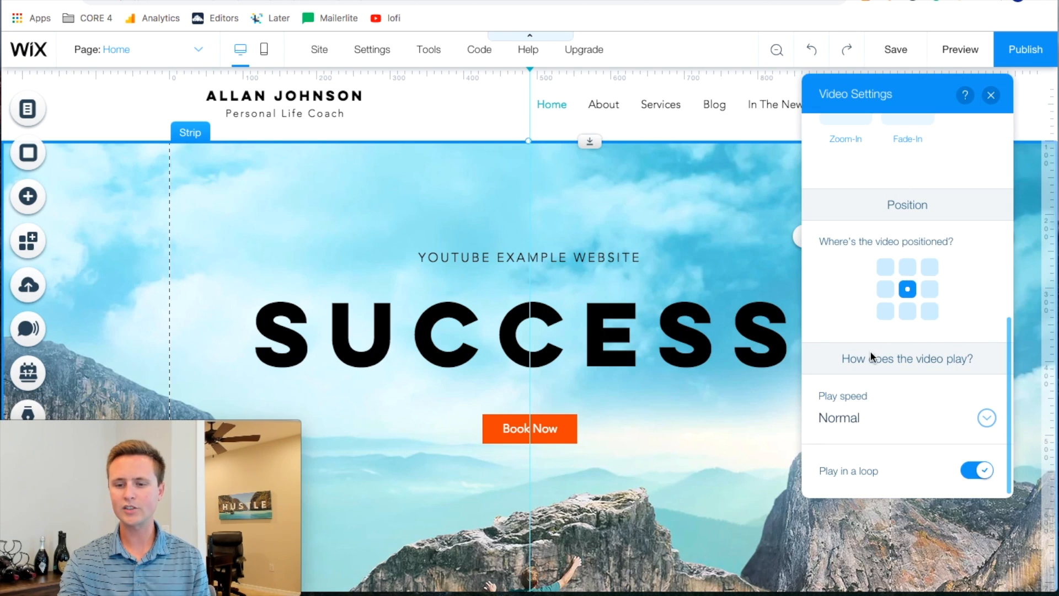
pyautogui.scroll(-3)
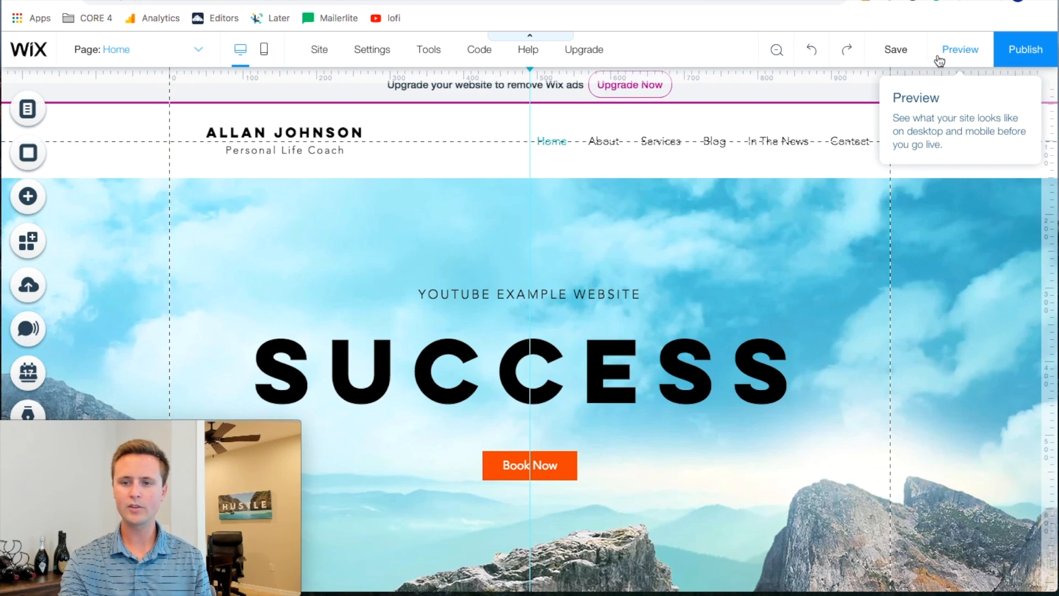
pyautogui.click(958, 50)
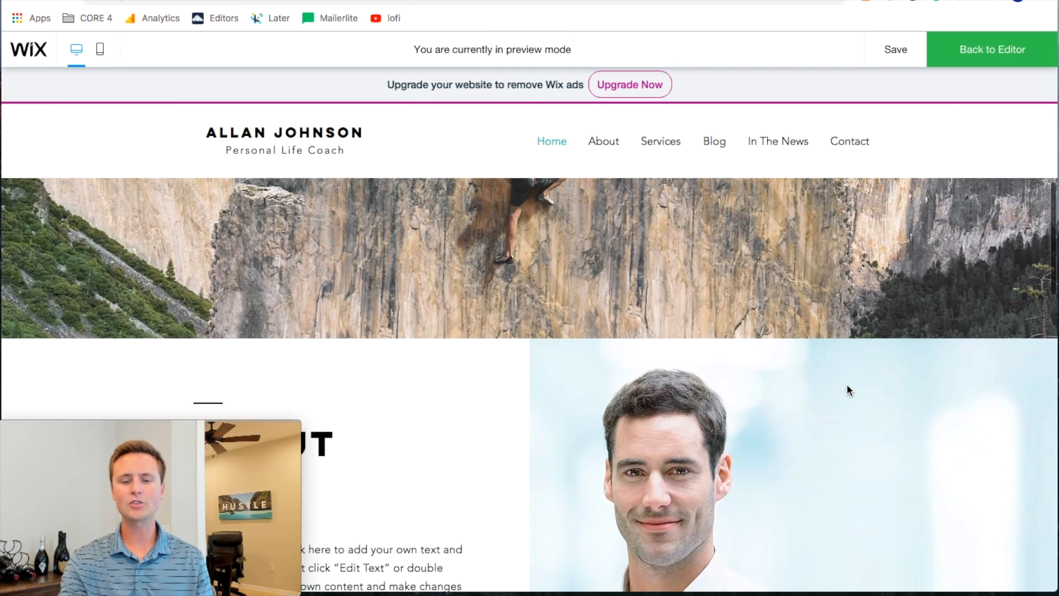
pyautogui.scroll(3)
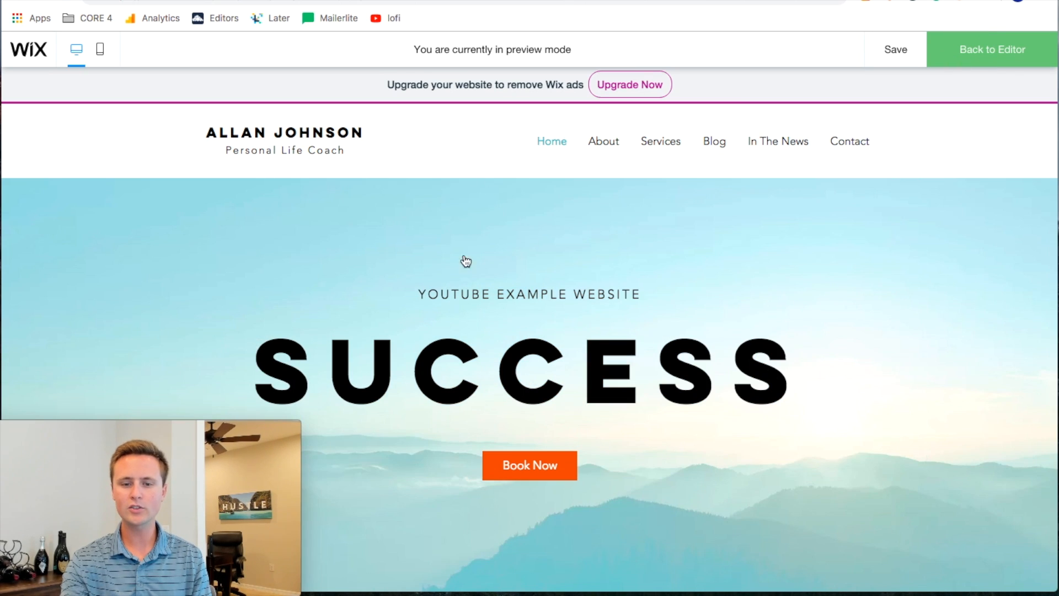
# - Back in the editor, change the SUCCESS heading tag from H3 to H1
pyautogui.click(991, 48)
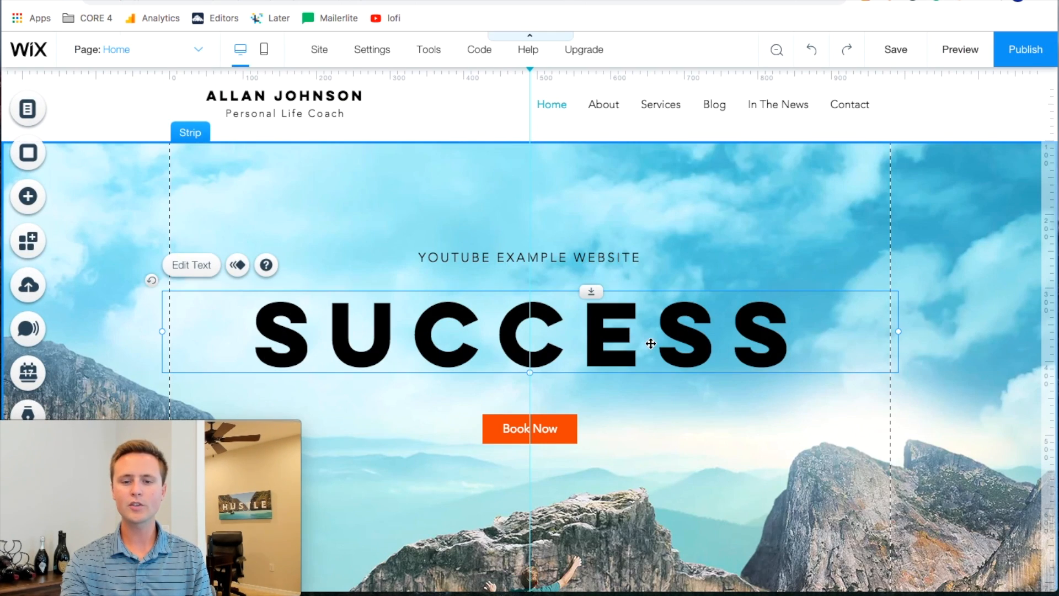
pyautogui.moveTo(644, 296)
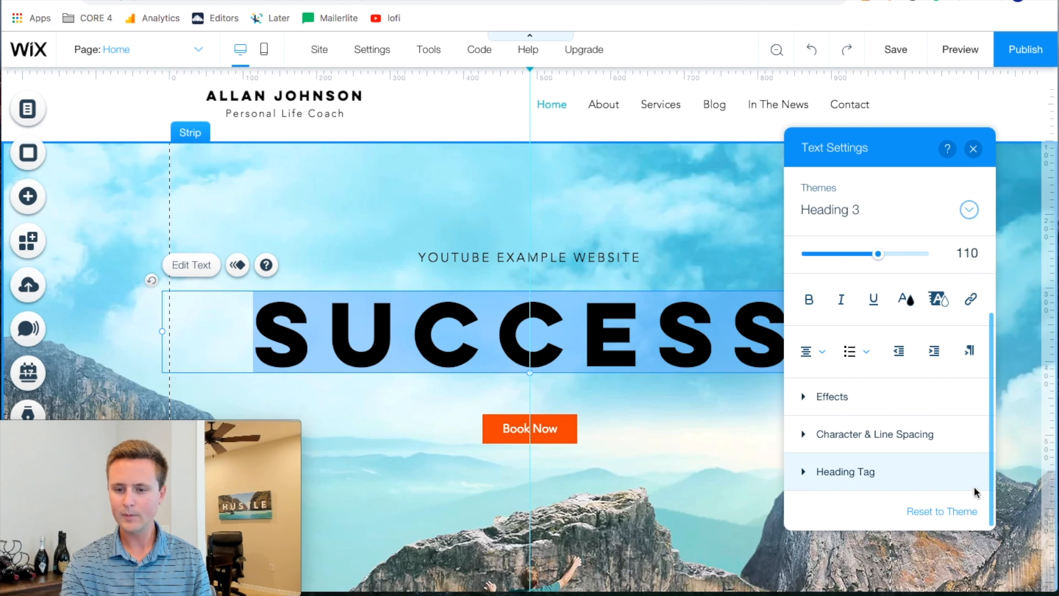
pyautogui.click(845, 471)
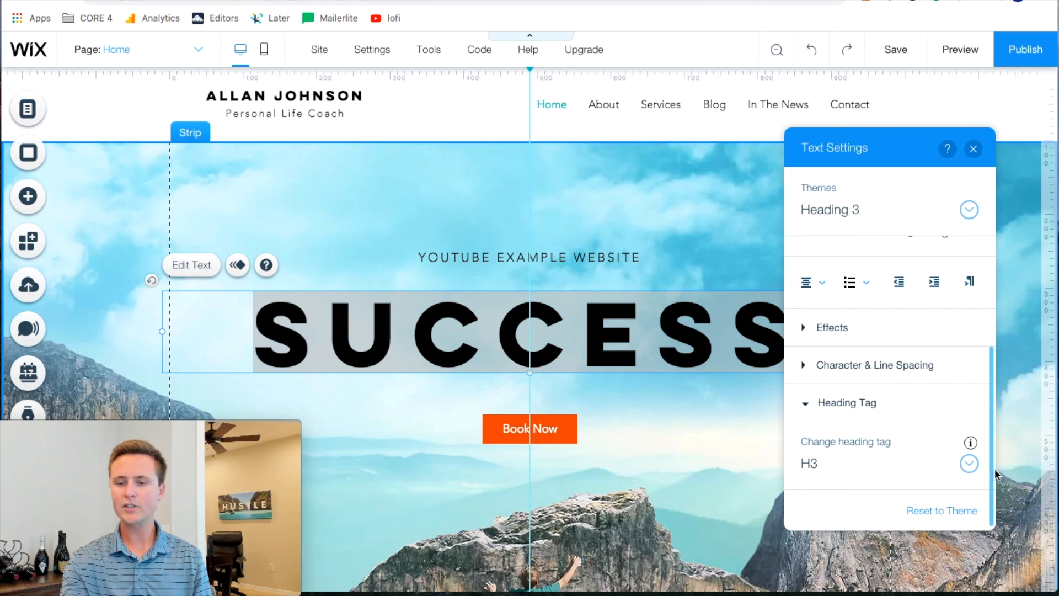
pyautogui.click(968, 462)
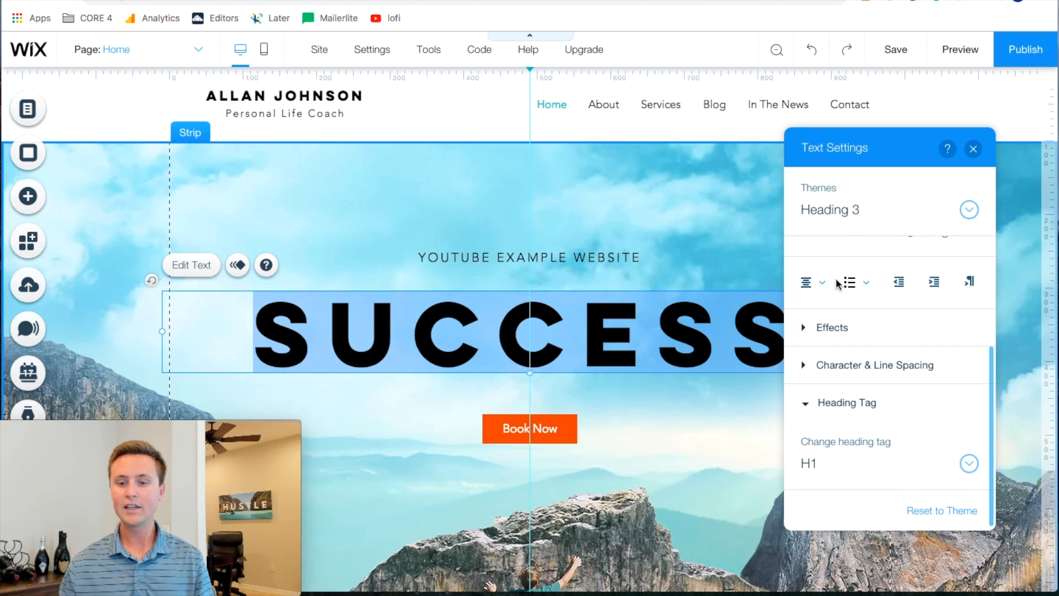
pyautogui.click(968, 463)
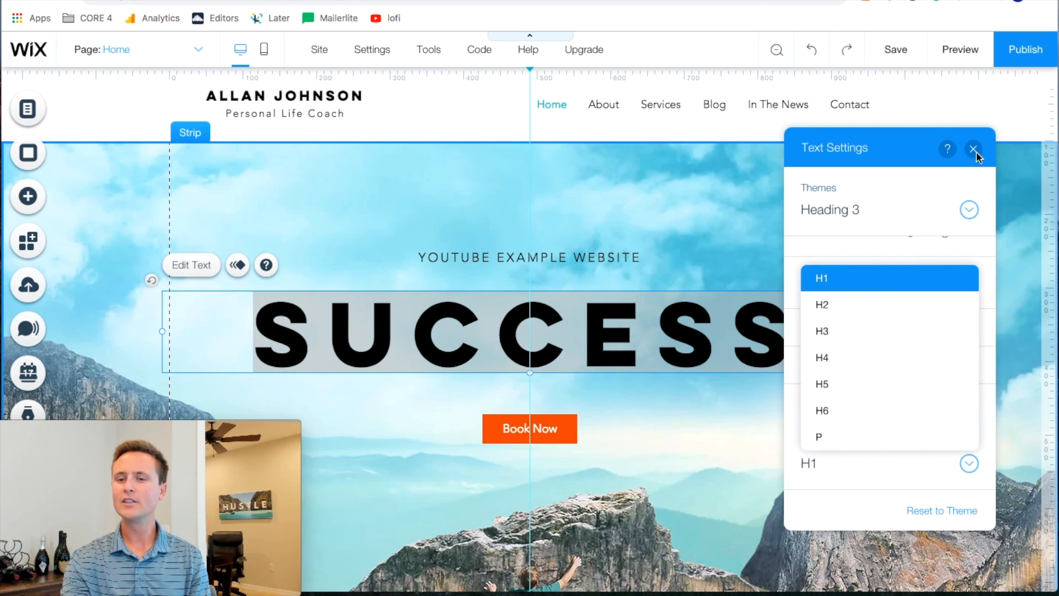
pyautogui.moveTo(964, 247)
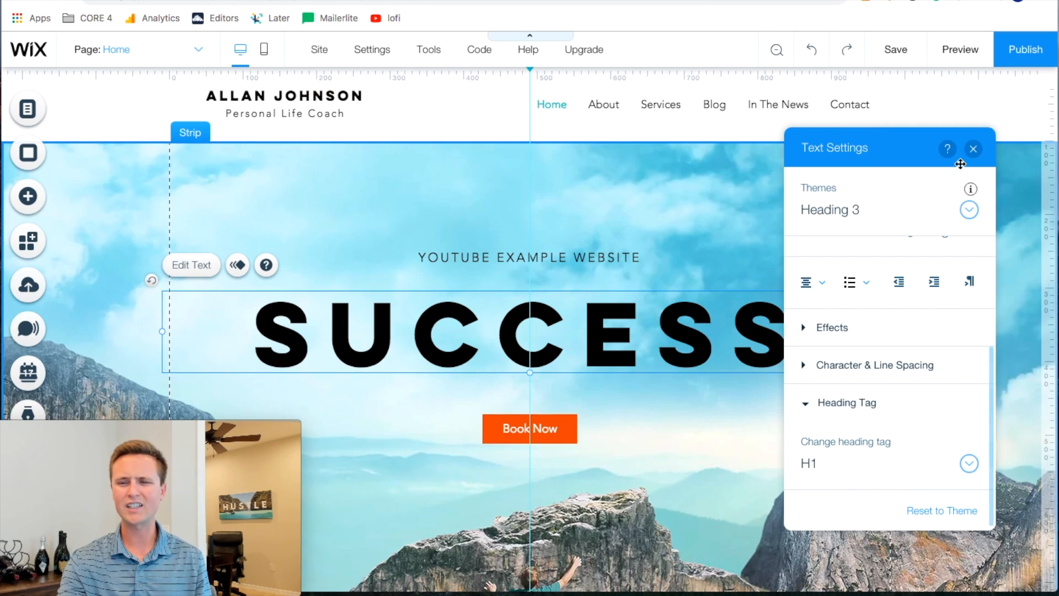
pyautogui.scroll(-3)
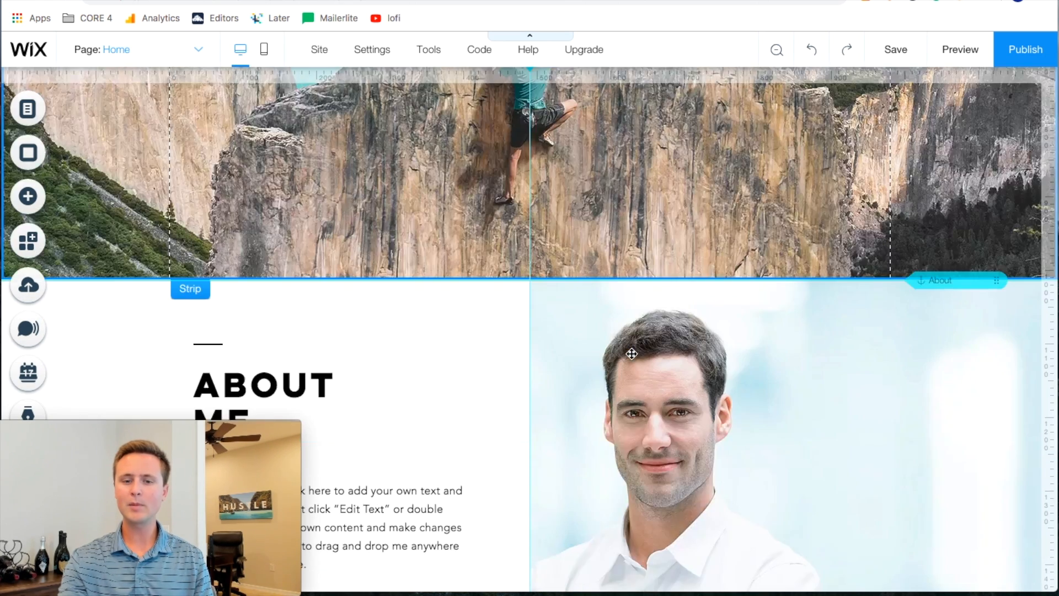
# - Go to the dashboard's Settings and open the SEO settings page
pyautogui.scroll(-3)
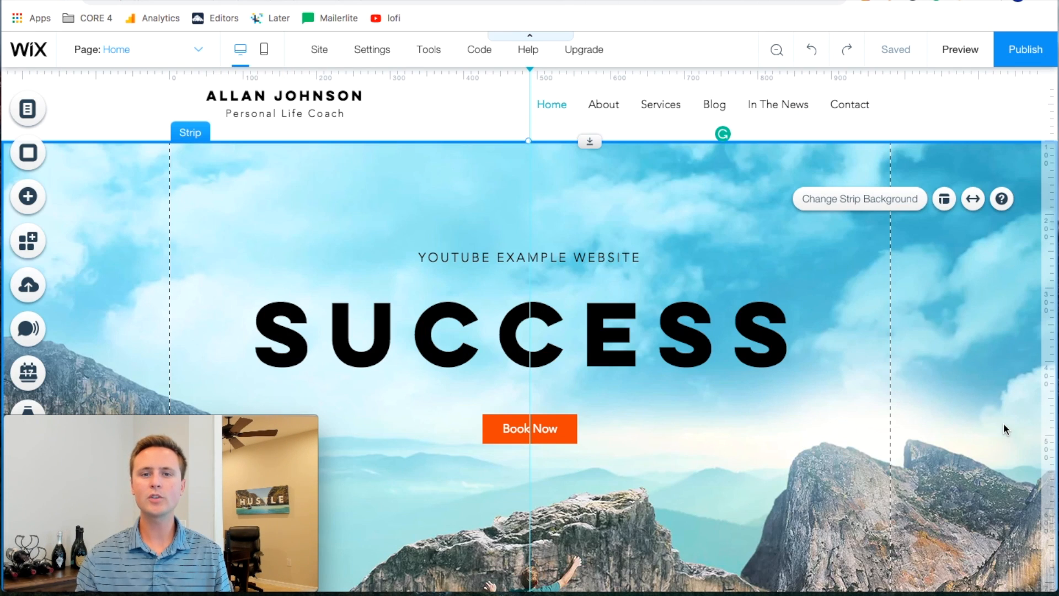
pyautogui.moveTo(581, 242)
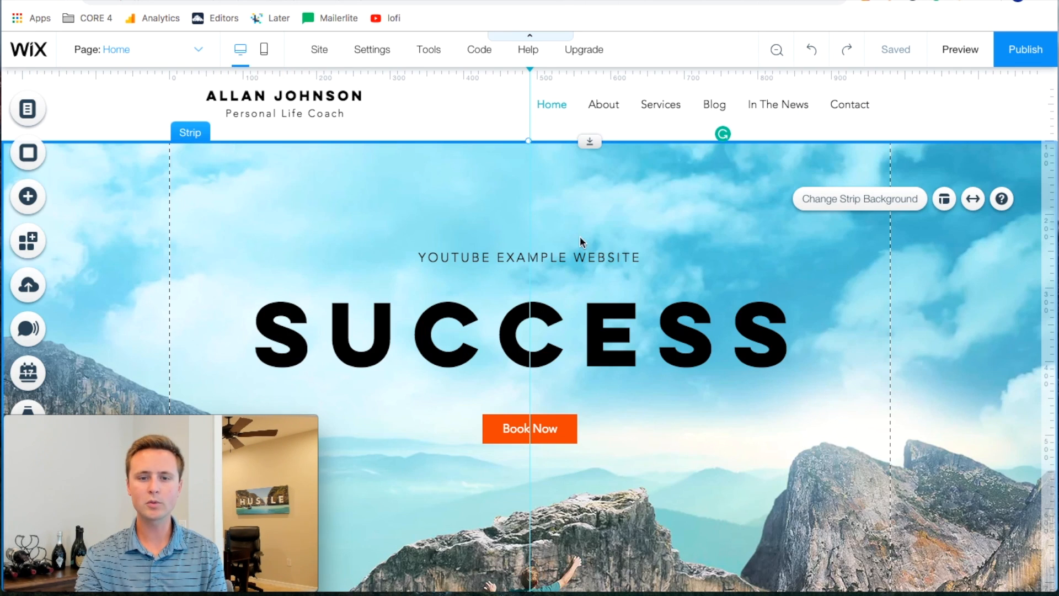
pyautogui.click(371, 49)
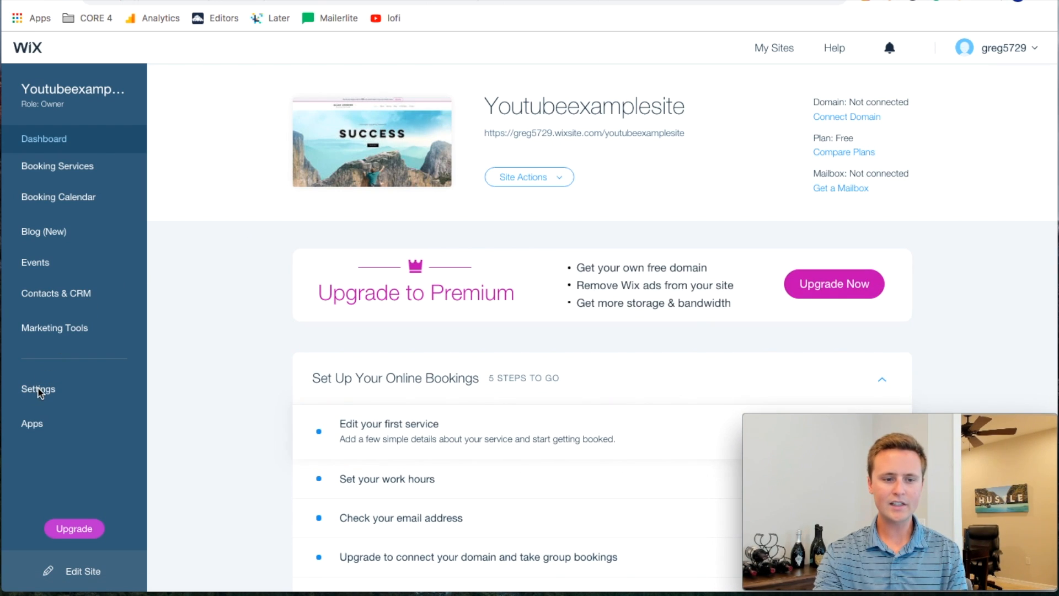
pyautogui.click(38, 388)
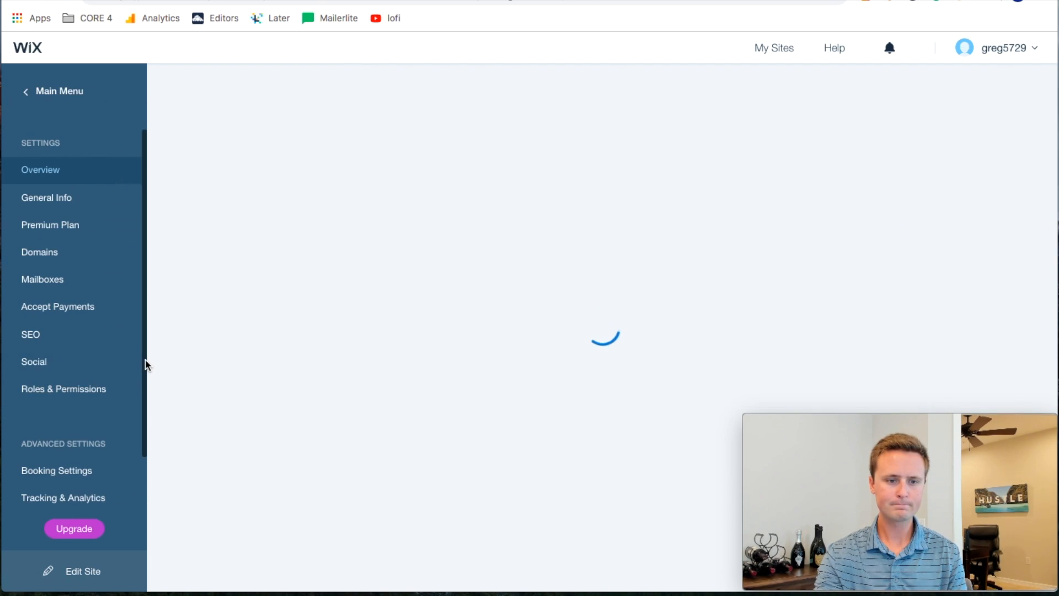
pyautogui.click(30, 334)
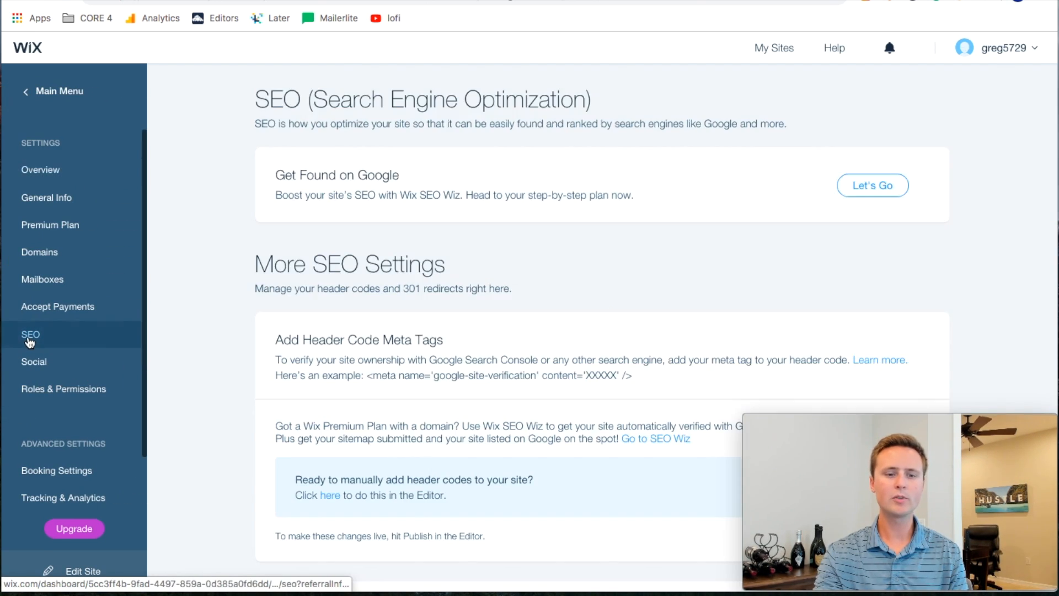
pyautogui.scroll(-3)
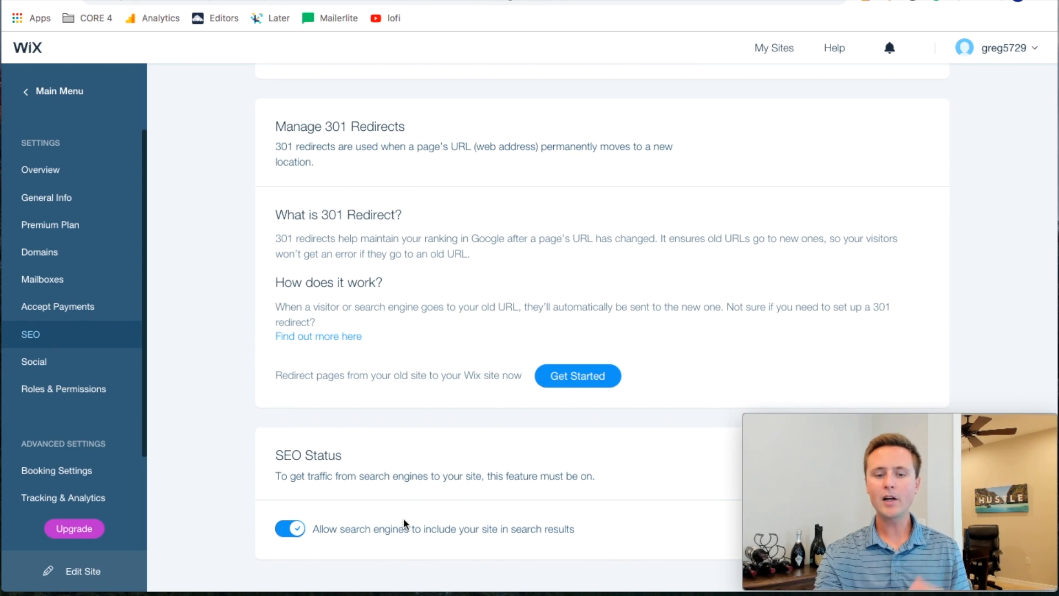
pyautogui.moveTo(464, 525)
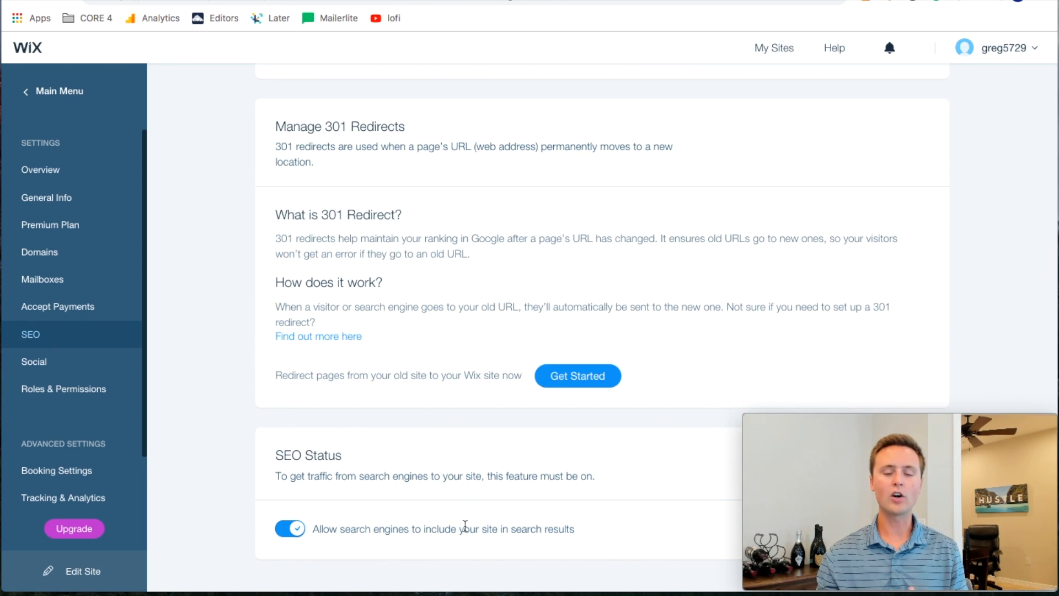
pyautogui.moveTo(424, 541)
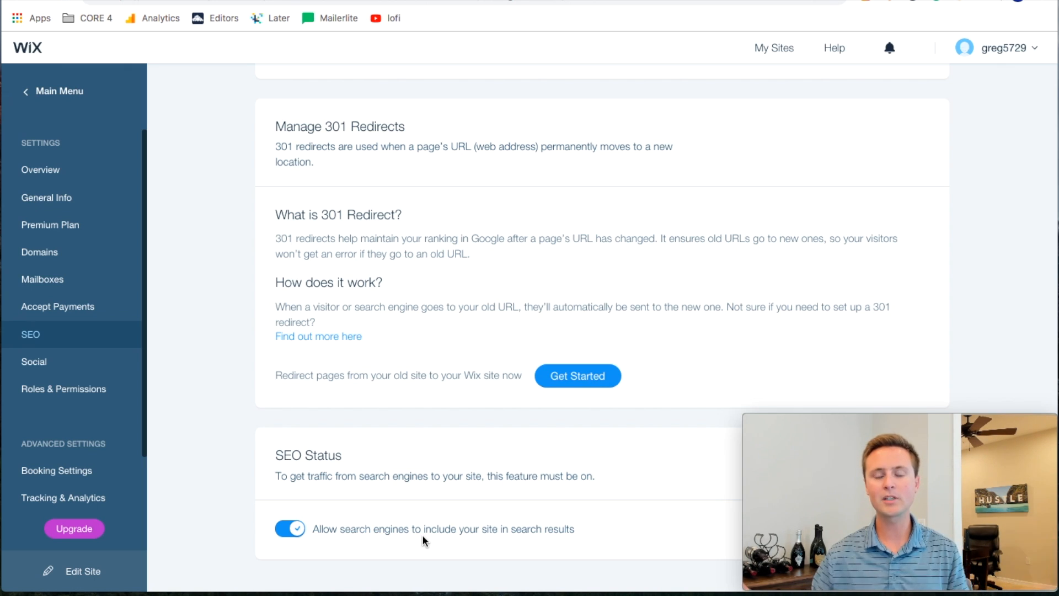
pyautogui.moveTo(483, 524)
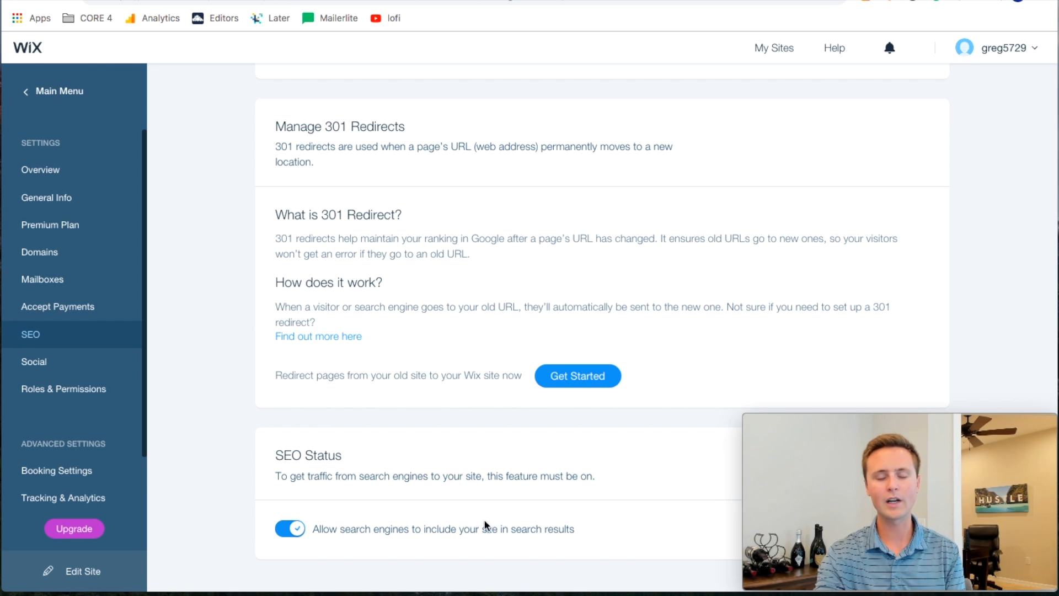
pyautogui.scroll(3)
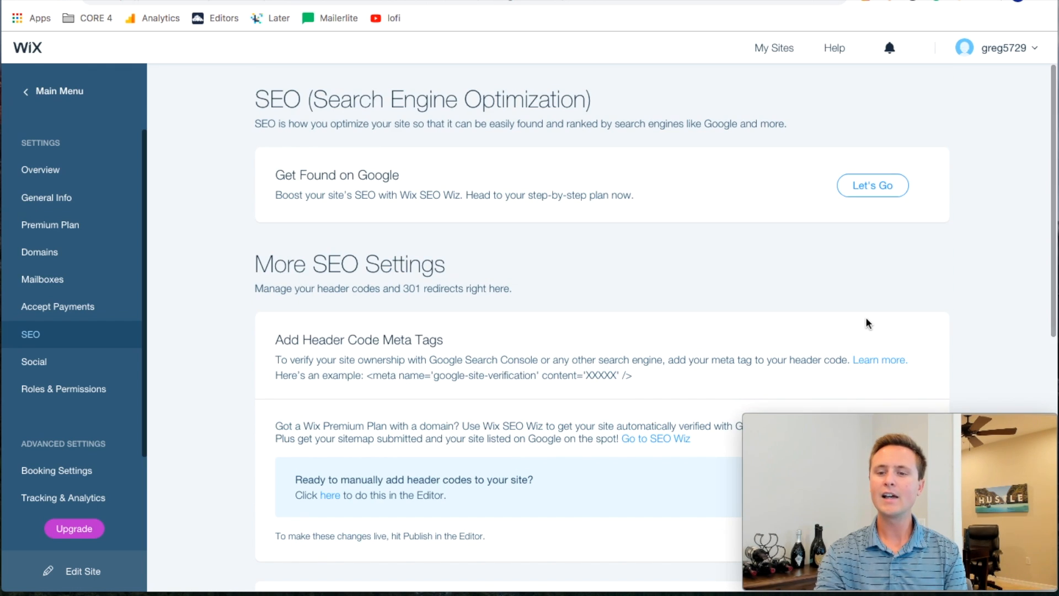
pyautogui.moveTo(553, 259)
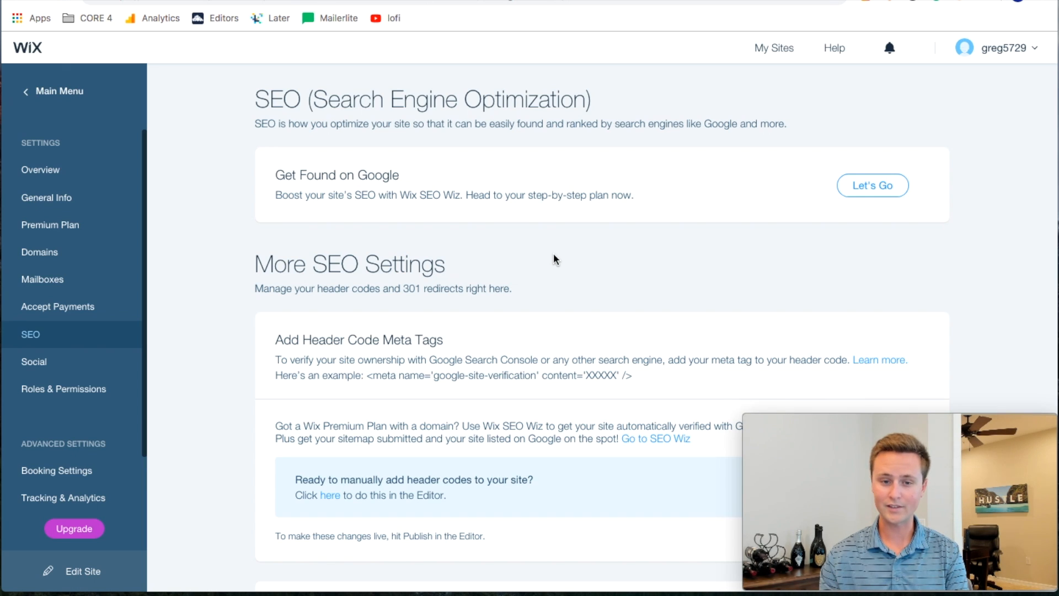
pyautogui.moveTo(683, 177)
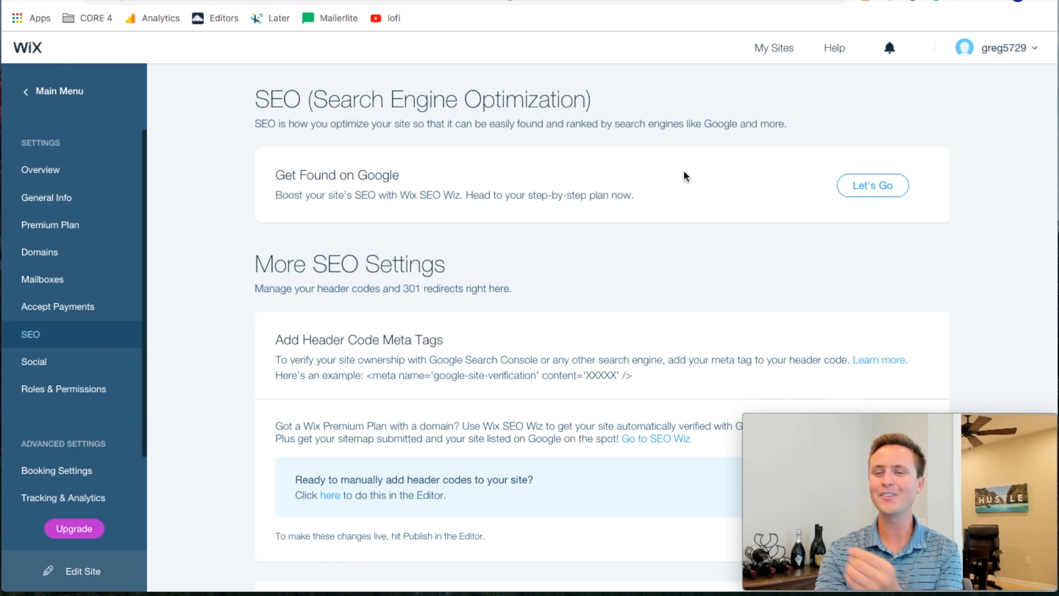
pyautogui.moveTo(872, 185)
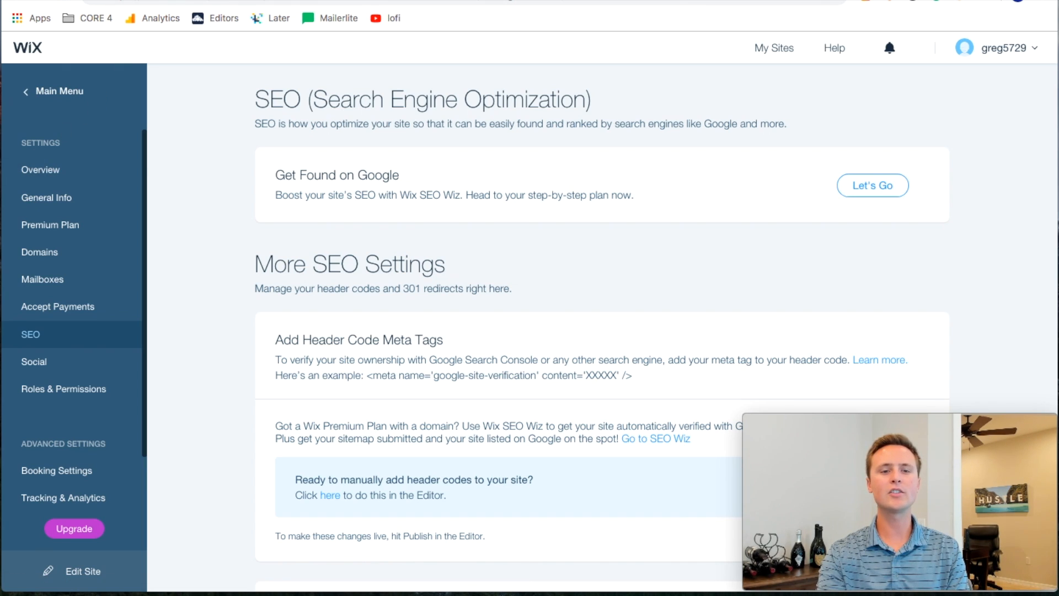
pyautogui.click(83, 571)
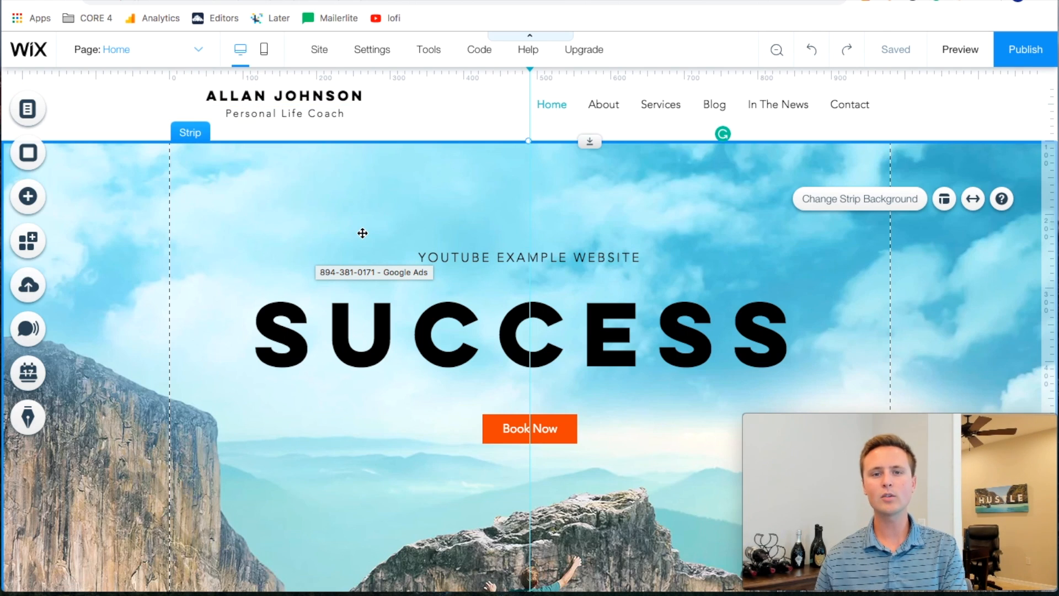
pyautogui.moveTo(181, 84)
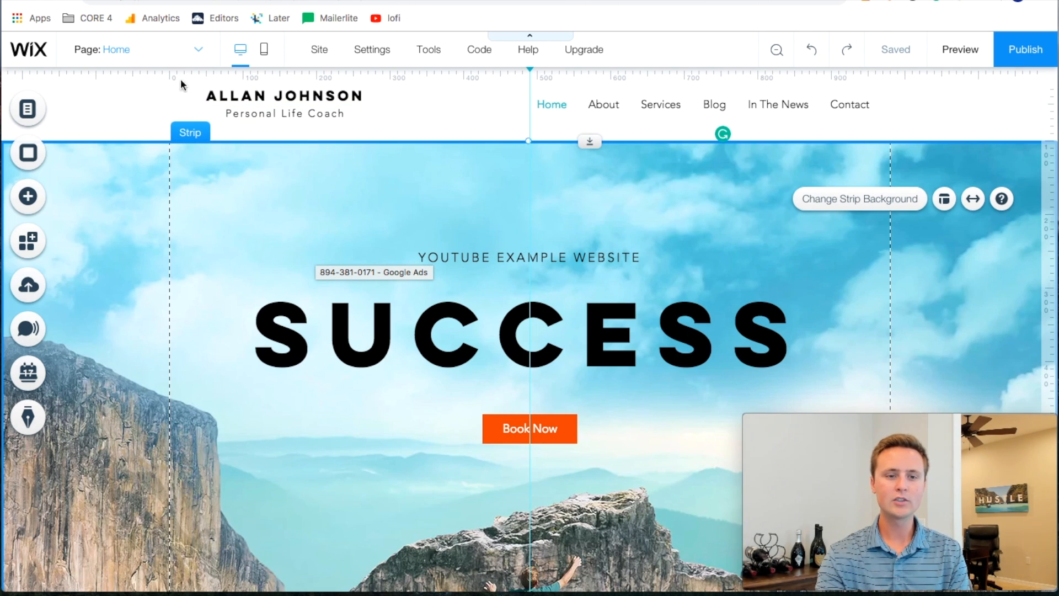
# - Through Manage Pages, open the Home page's SEO & Social tab
pyautogui.click(198, 50)
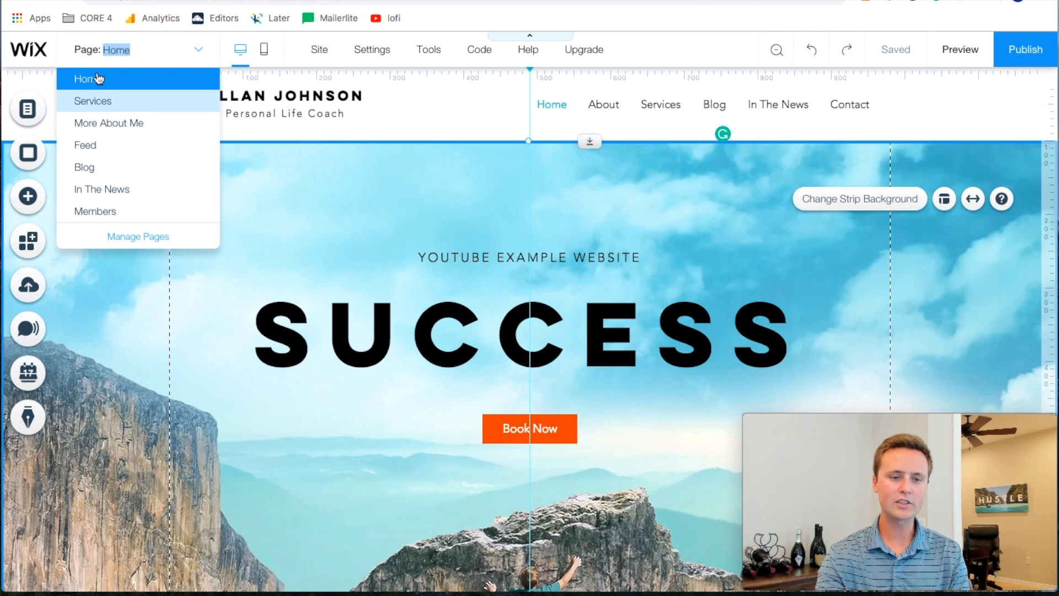
pyautogui.click(138, 236)
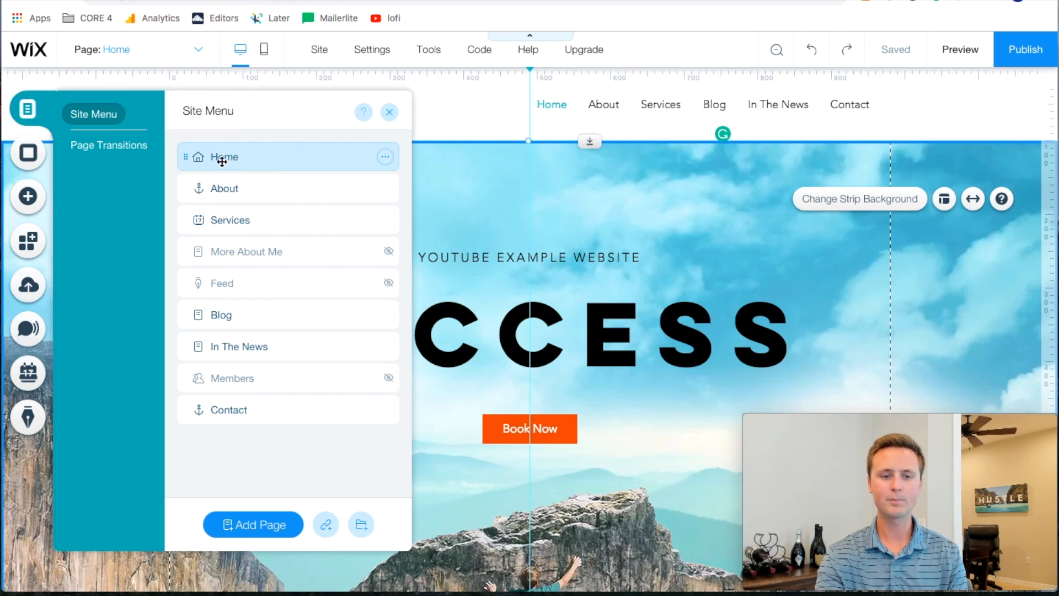
pyautogui.moveTo(384, 156)
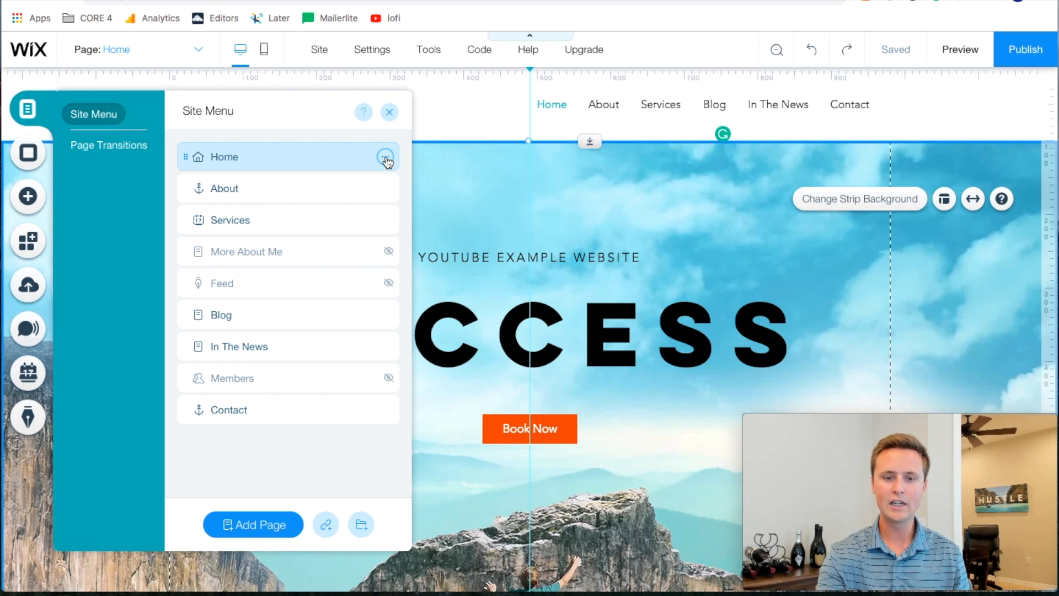
pyautogui.click(385, 157)
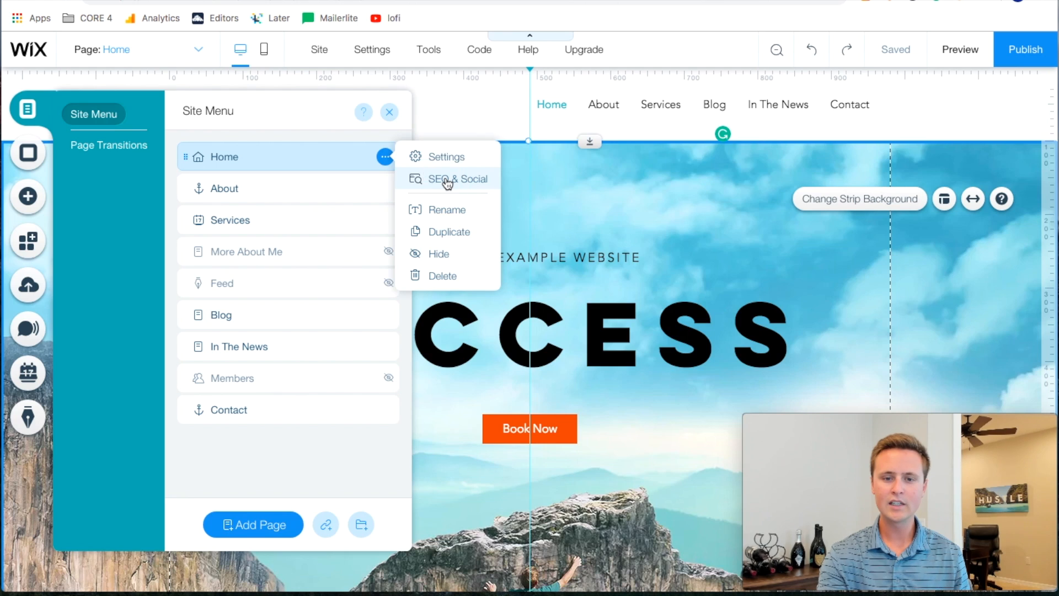
pyautogui.click(458, 179)
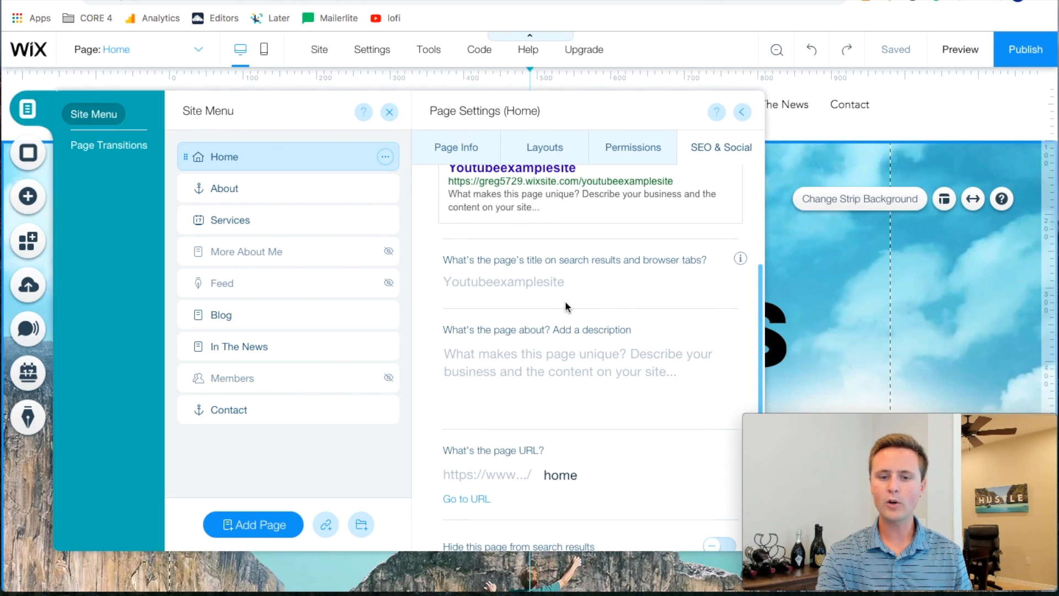
pyautogui.scroll(-3)
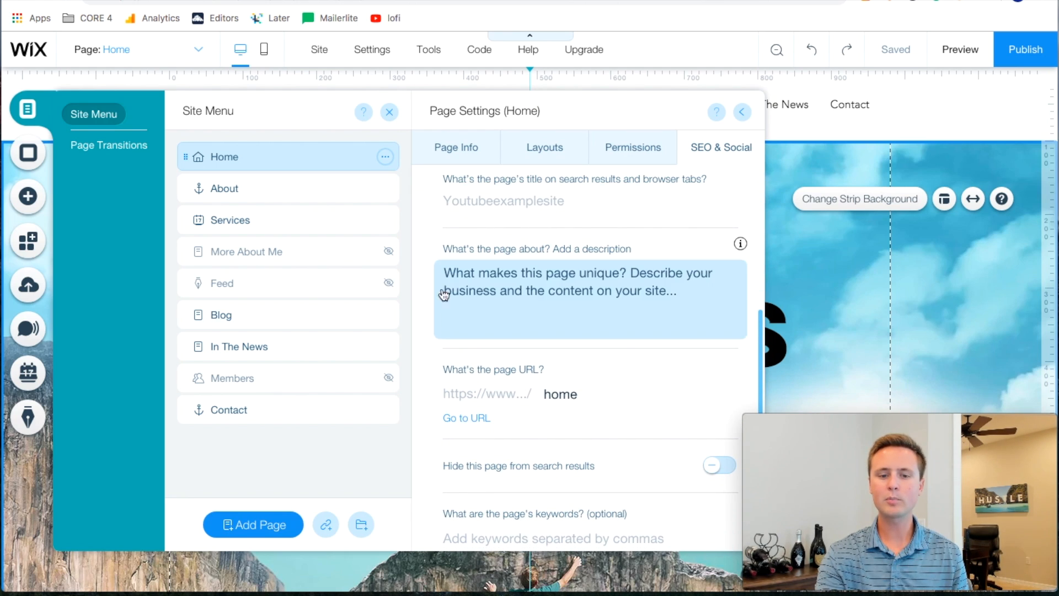
pyautogui.scroll(3)
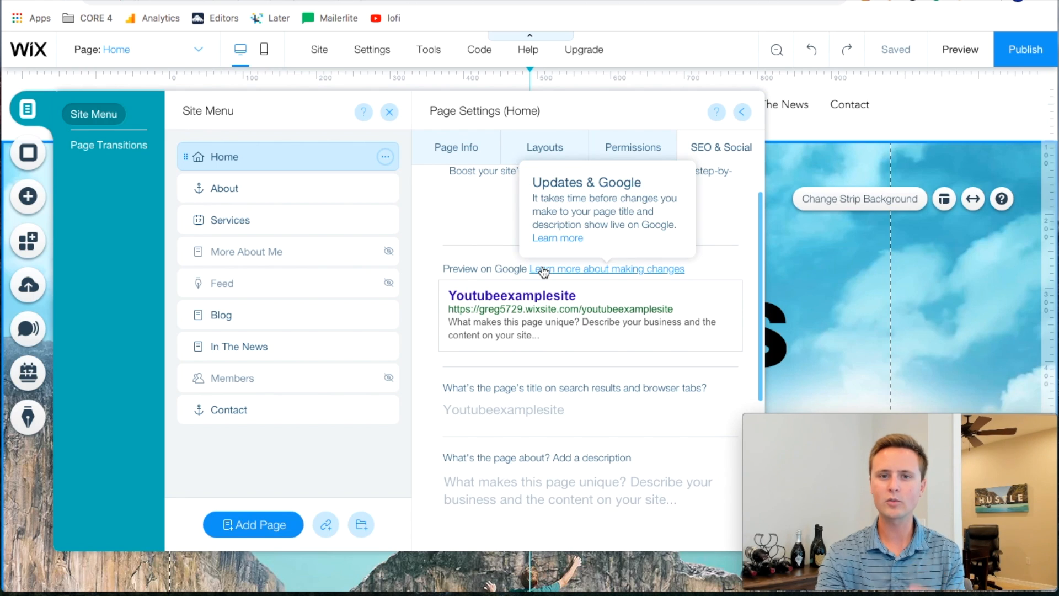
pyautogui.scroll(-3)
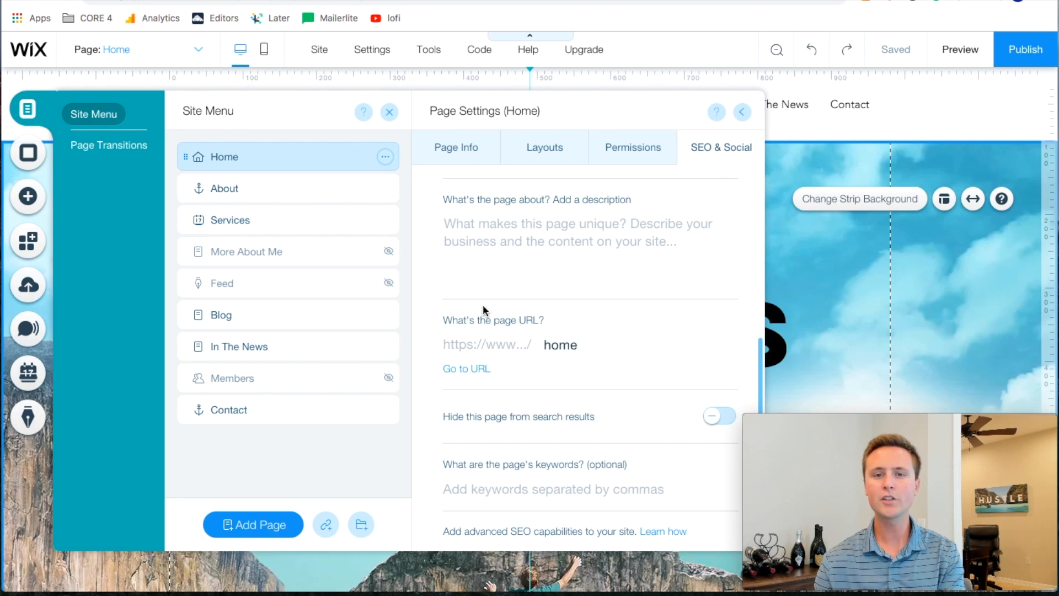
pyautogui.click(584, 231)
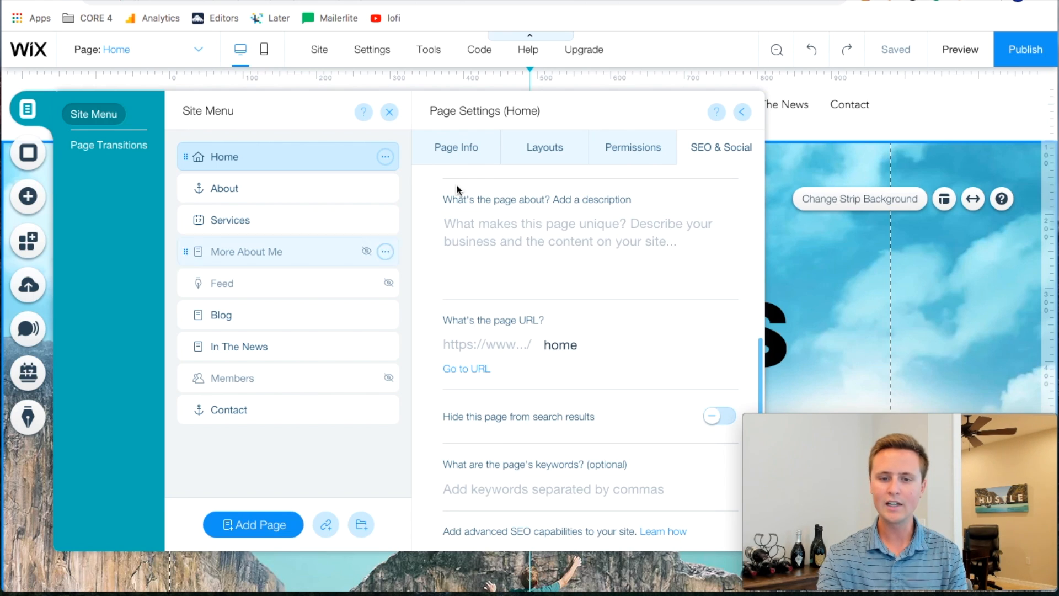
pyautogui.click(552, 488)
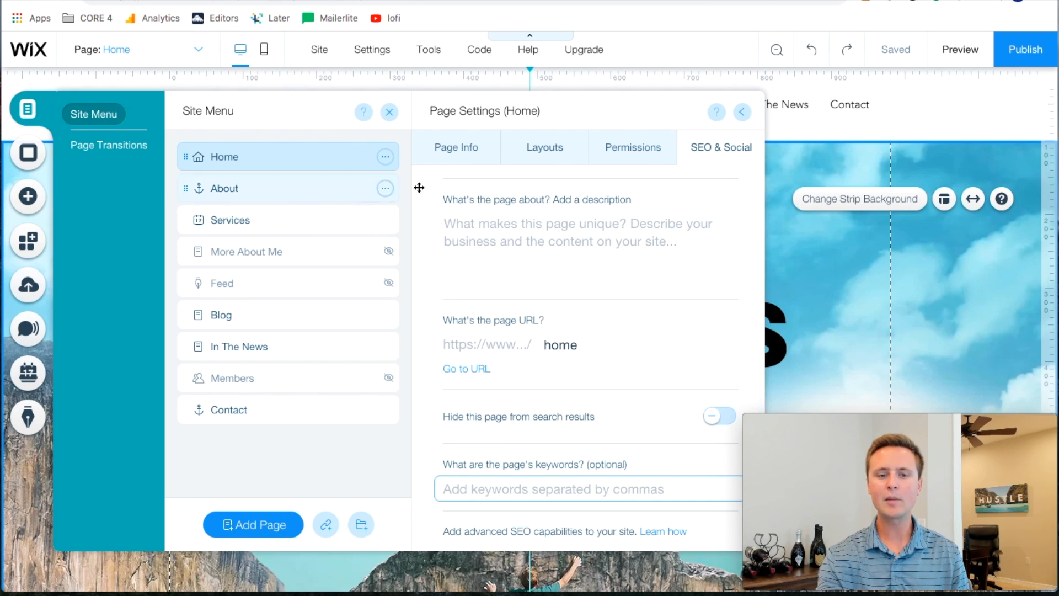
pyautogui.moveTo(385, 188)
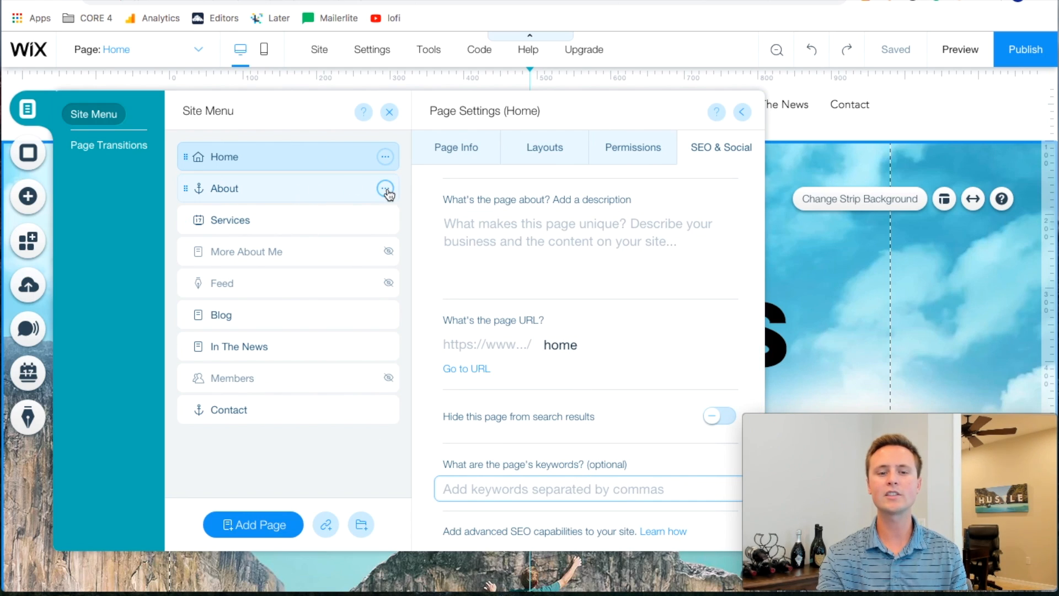
# - Open the Services page's SEO & Social settings and scroll to its URL and keywords fields
pyautogui.click(385, 188)
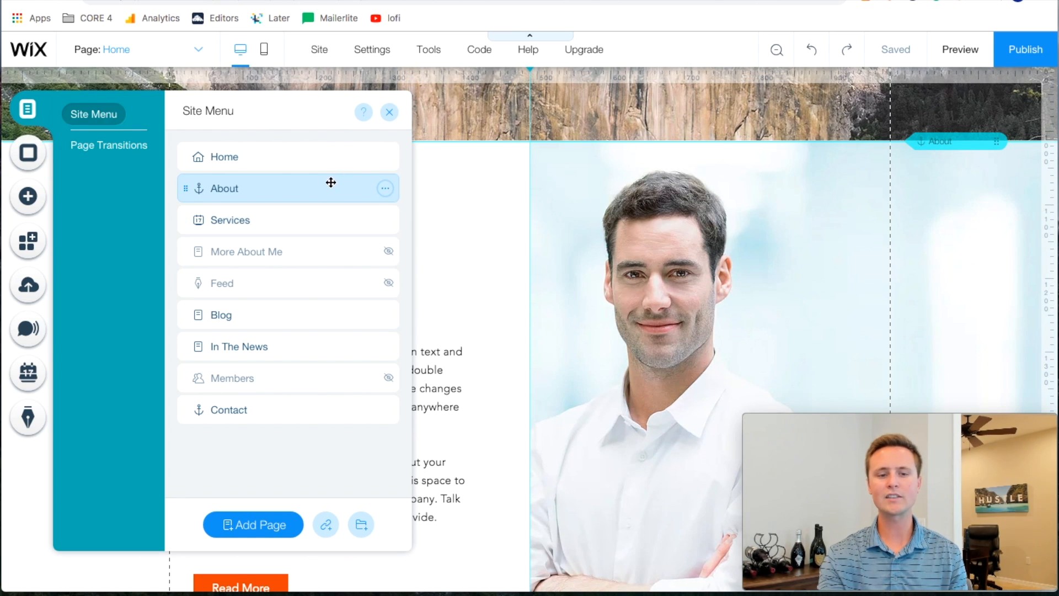
pyautogui.click(385, 220)
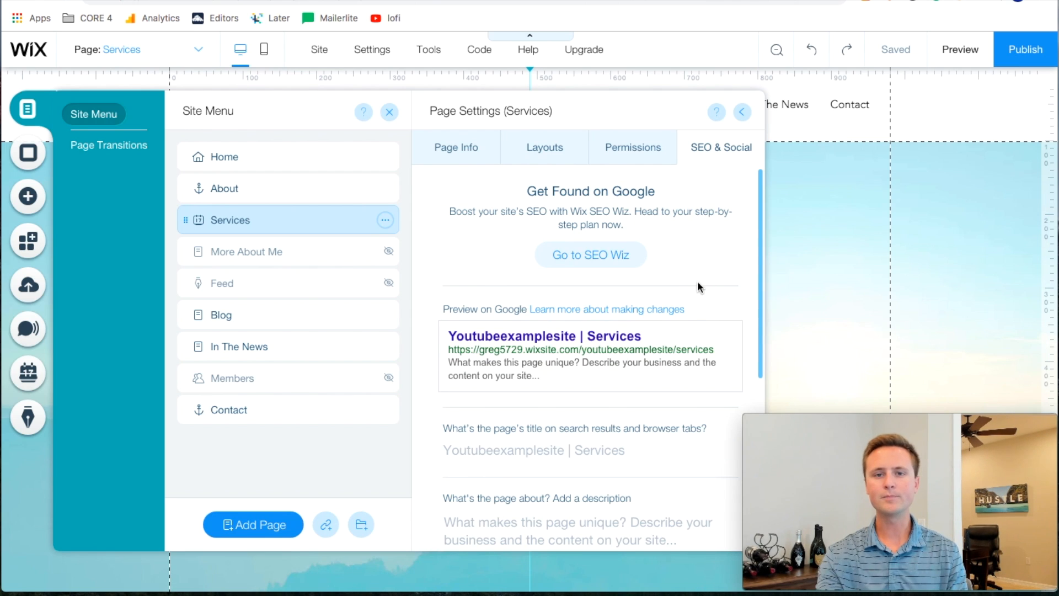
pyautogui.scroll(-3)
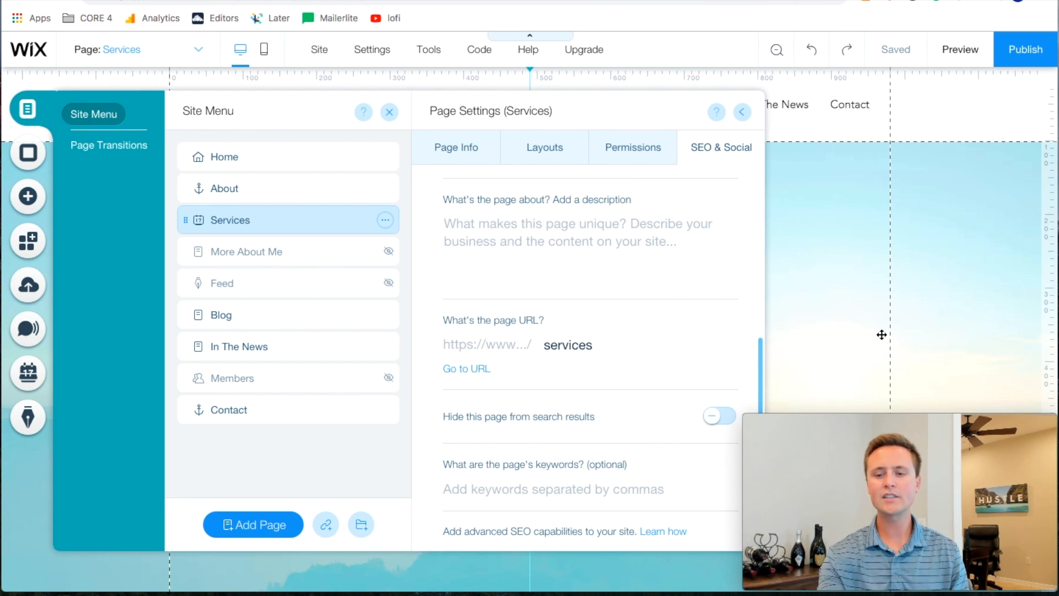